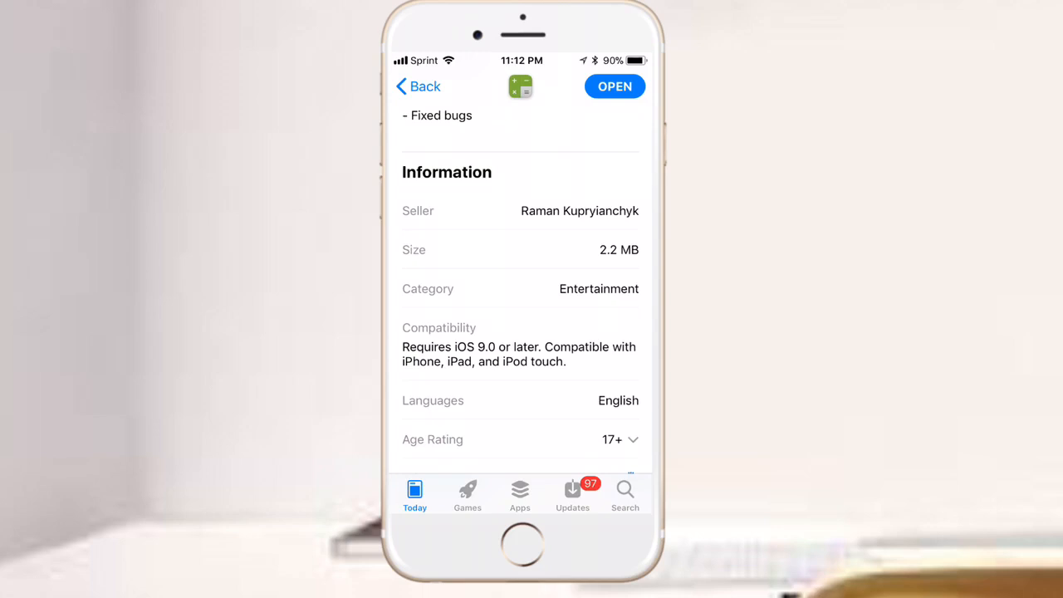
Launch Secret Calculator from the App Store, acknowledge the instructions, and enter a password ending with %.
scroll("down", 3)
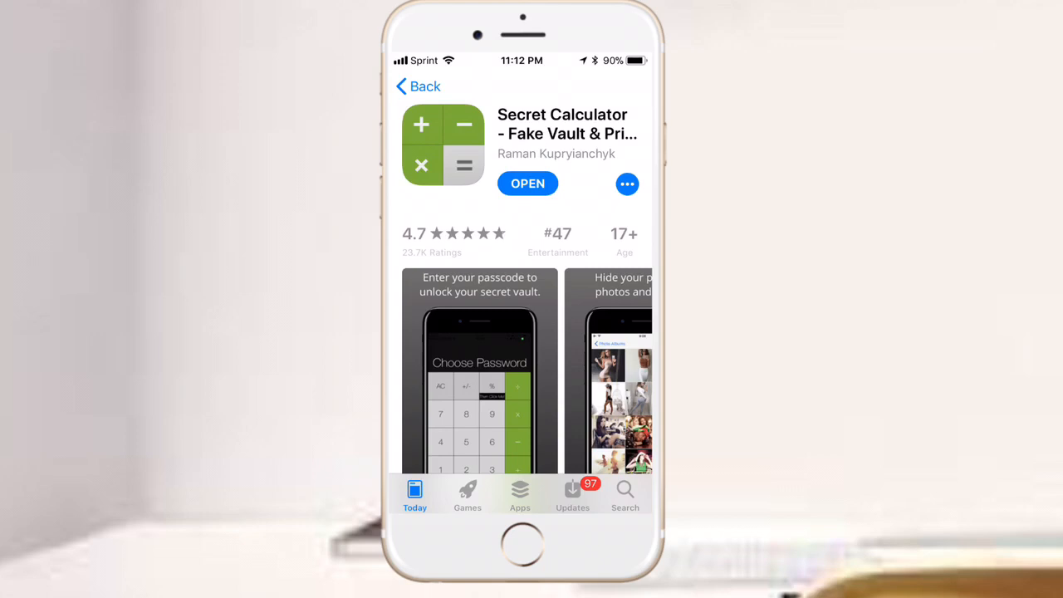
scroll("down", 3)
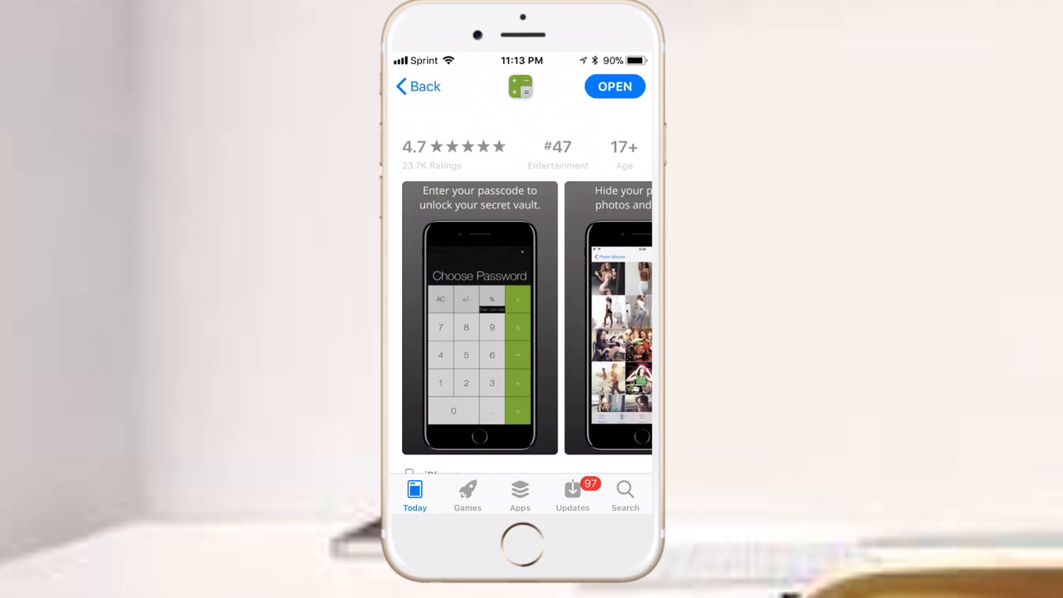
scroll("down", 3)
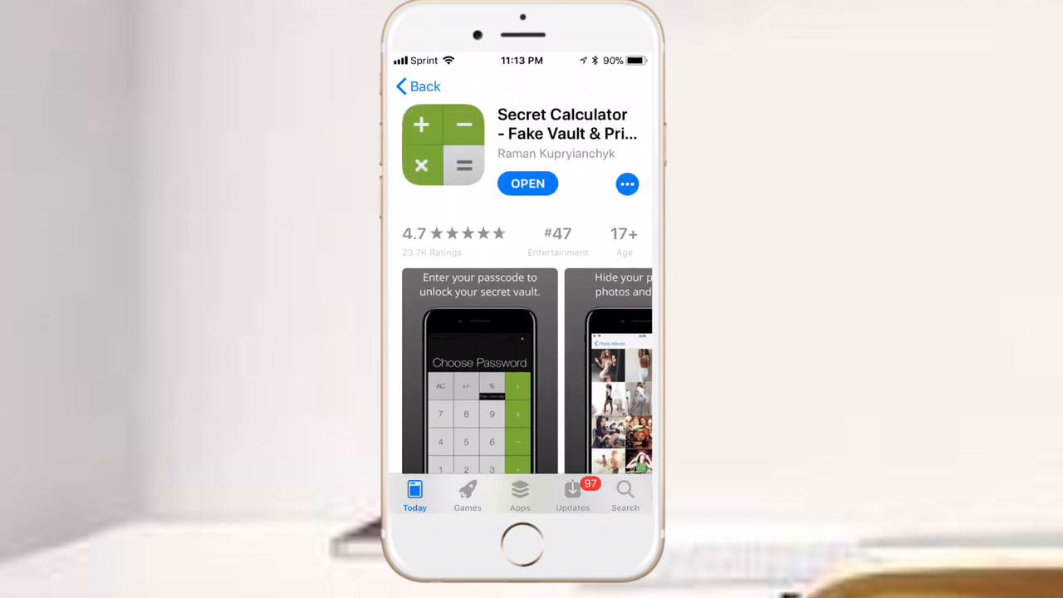
left_click(527, 182)
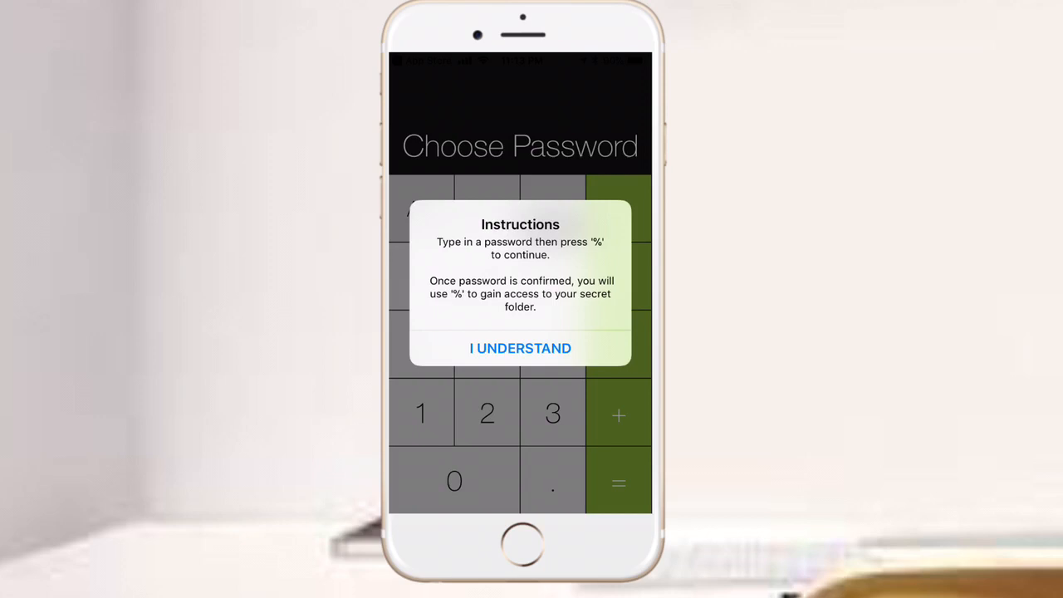
left_click(519, 348)
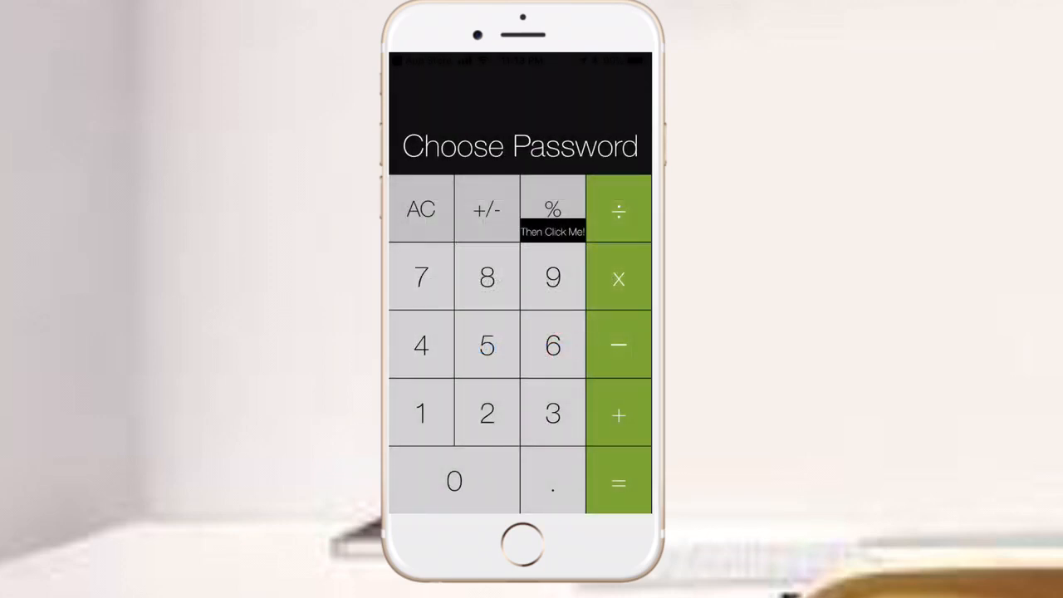
left_click(552, 209)
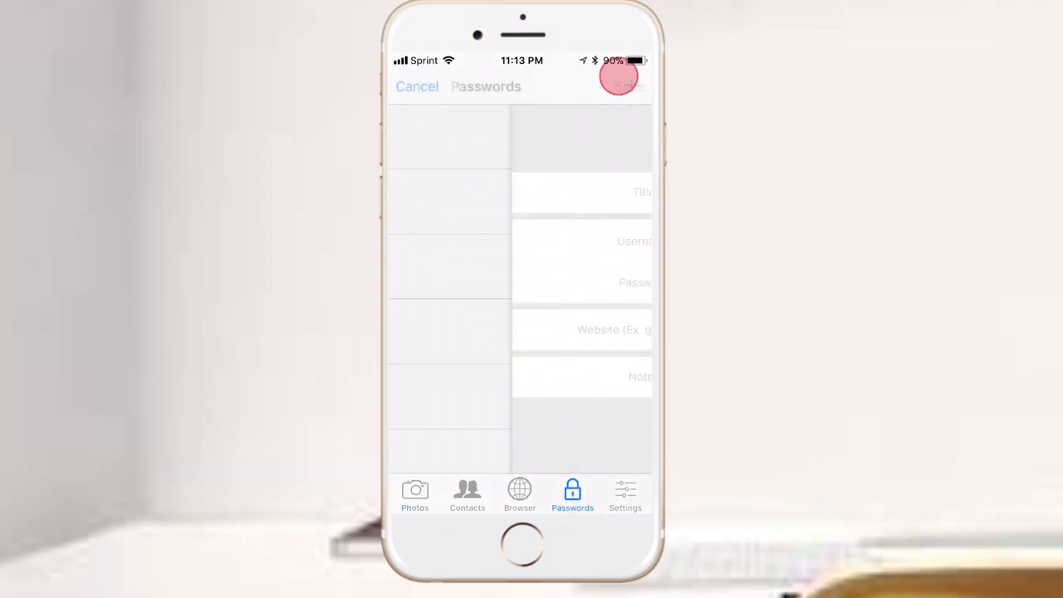
Cancel the new password entry, then browse Contacts and Browser, cancelling a new contact form.
left_click(416, 86)
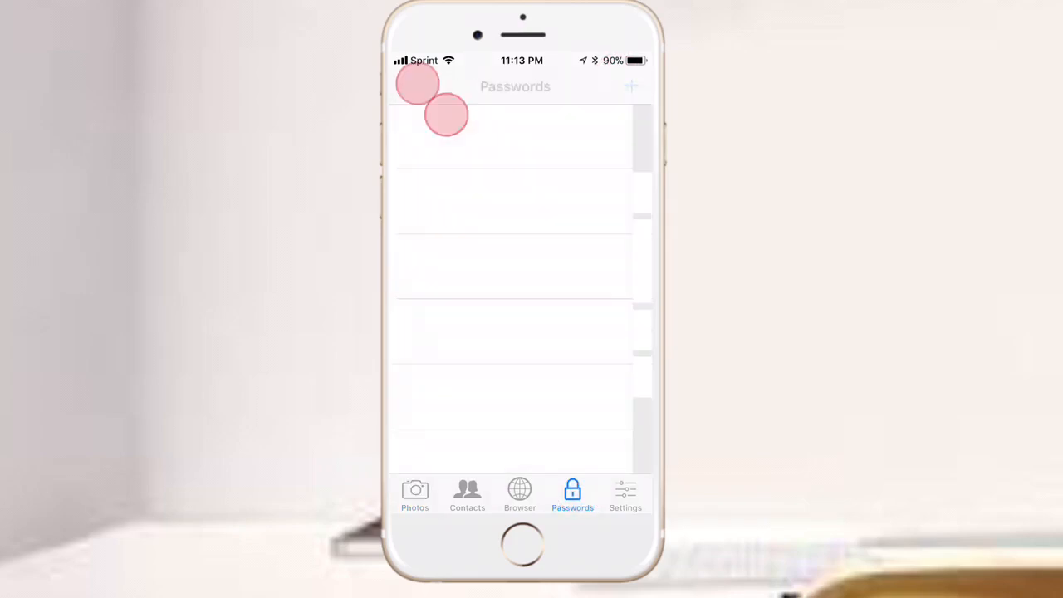
left_click(466, 494)
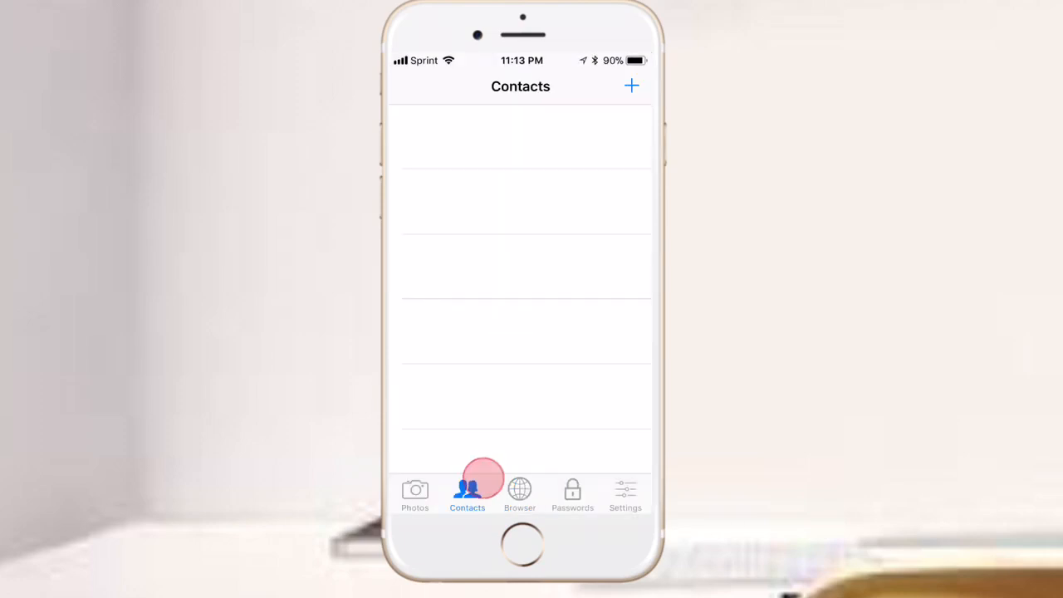
left_click(518, 492)
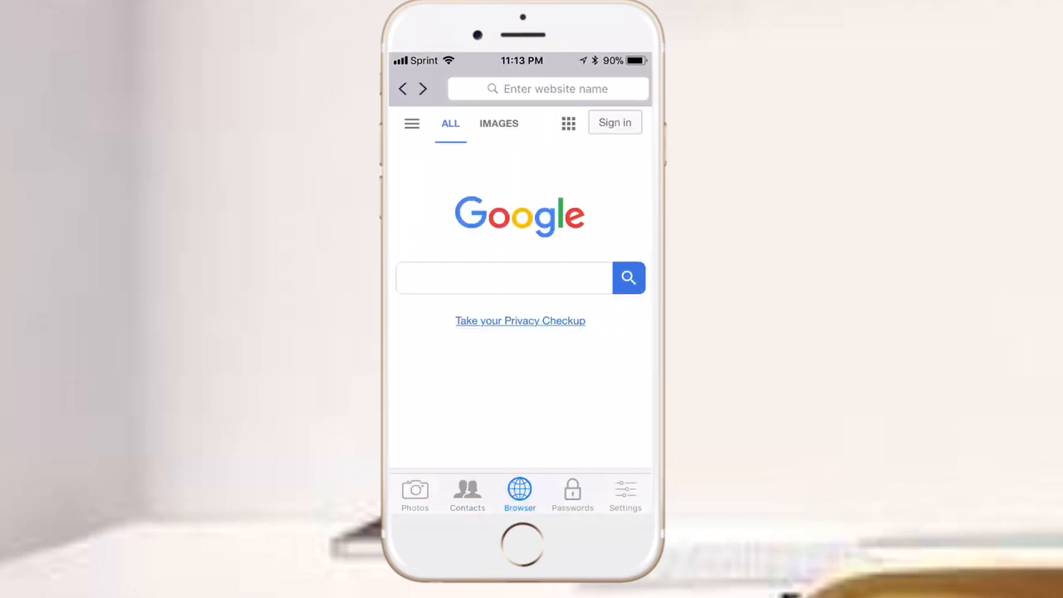
left_click(467, 492)
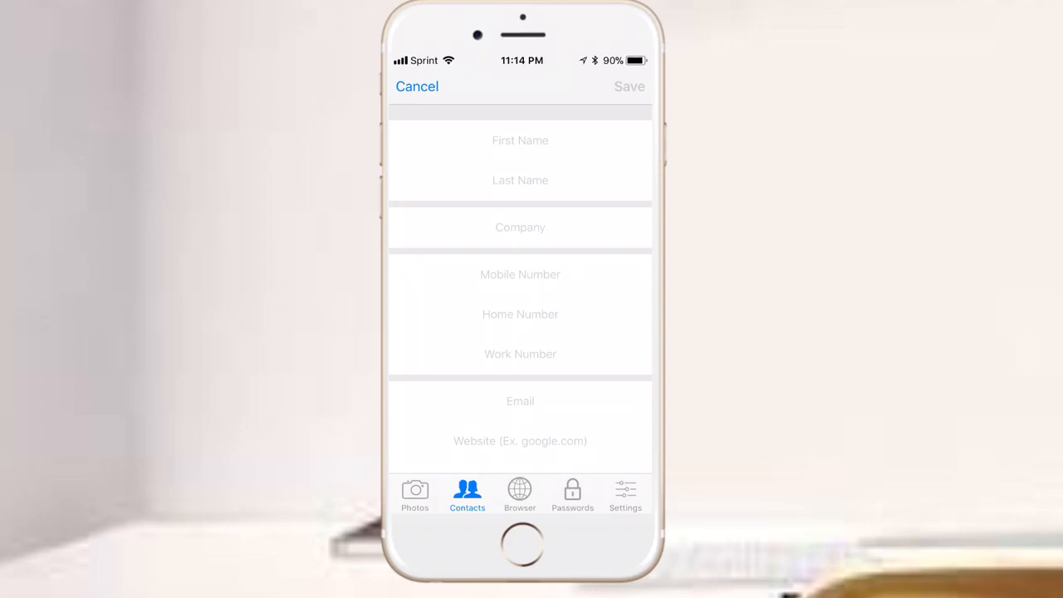
left_click(417, 86)
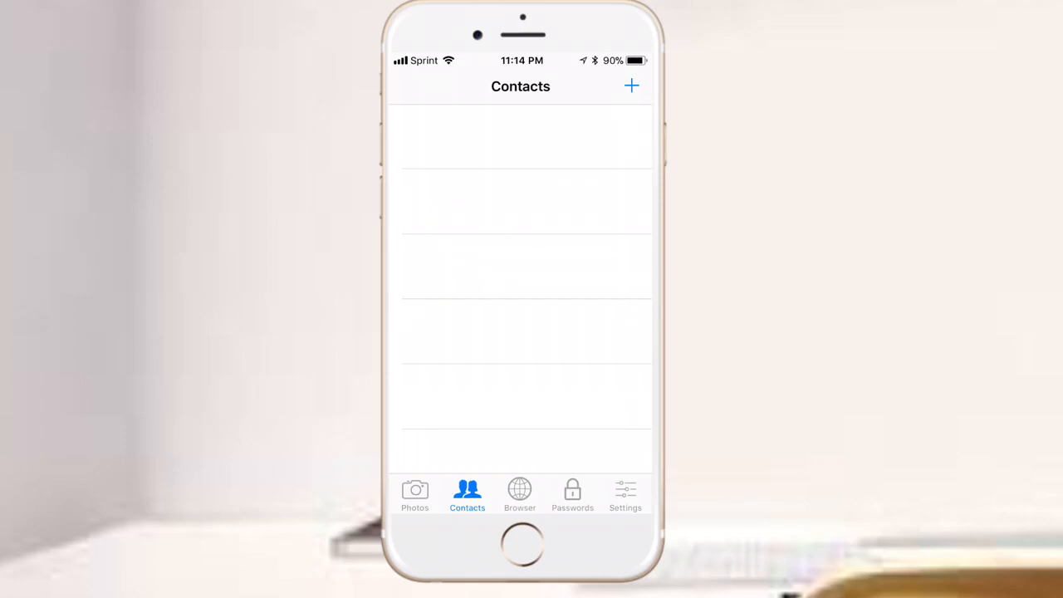
Visit the Passwords and Settings sections, then lock the vault behind the calculator.
left_click(571, 494)
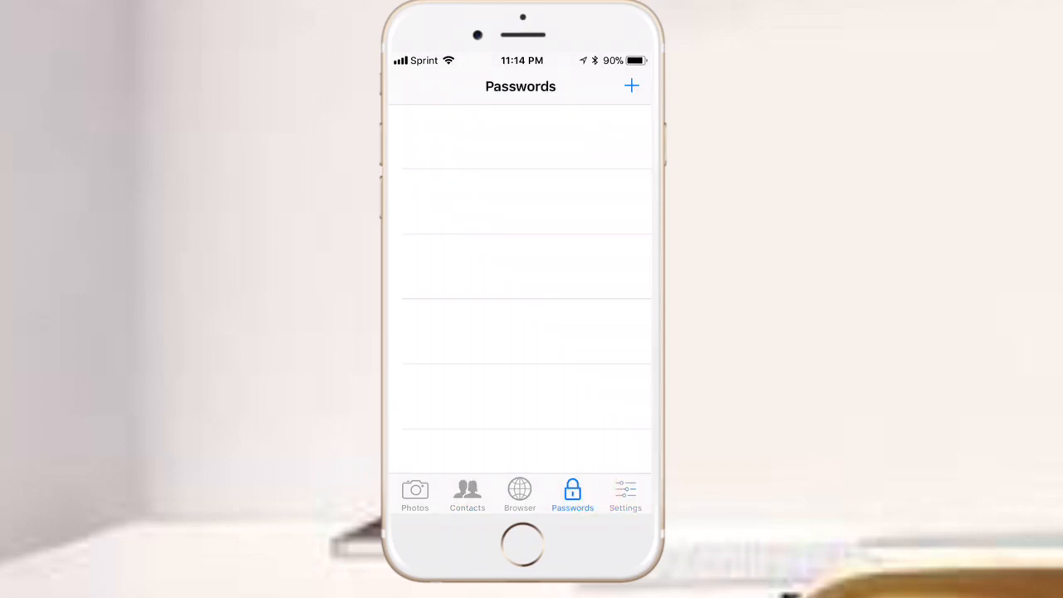
left_click(625, 494)
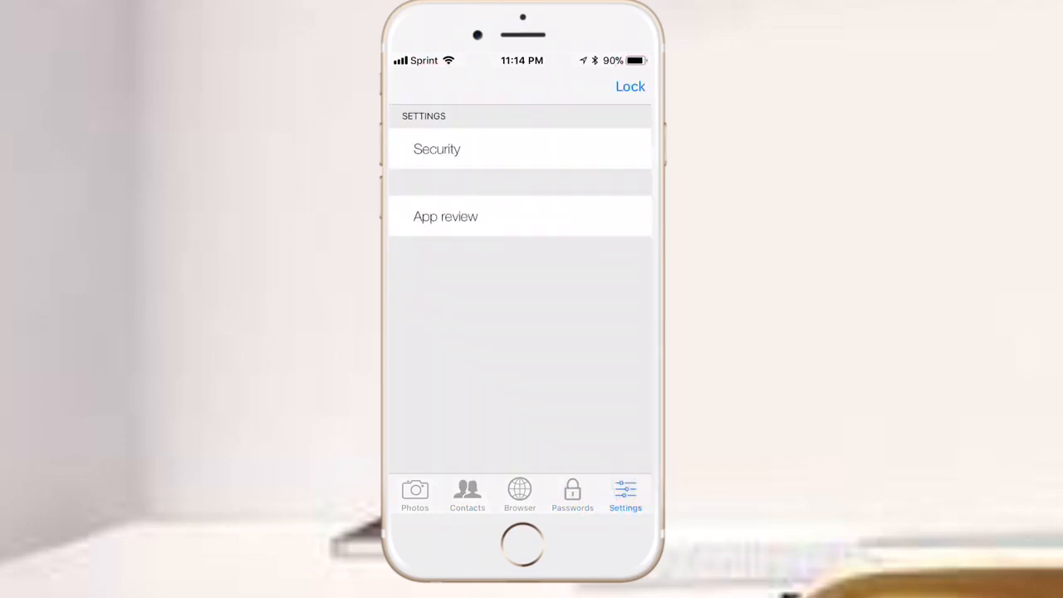
left_click(436, 149)
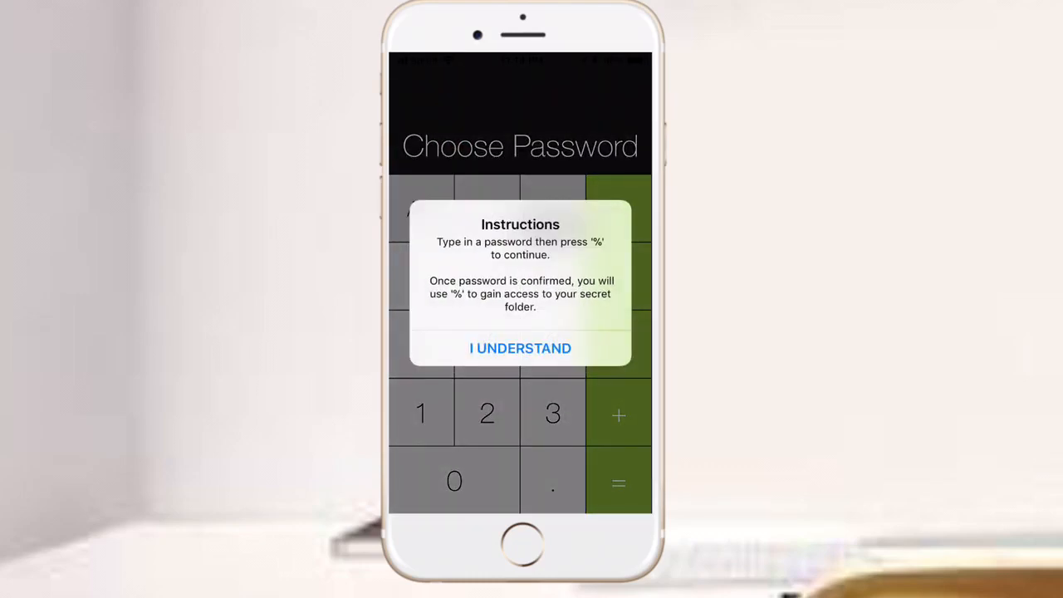
Dismiss the instructions and enter code 123 with % to reopen the vault on Photo Albums.
left_click(519, 348)
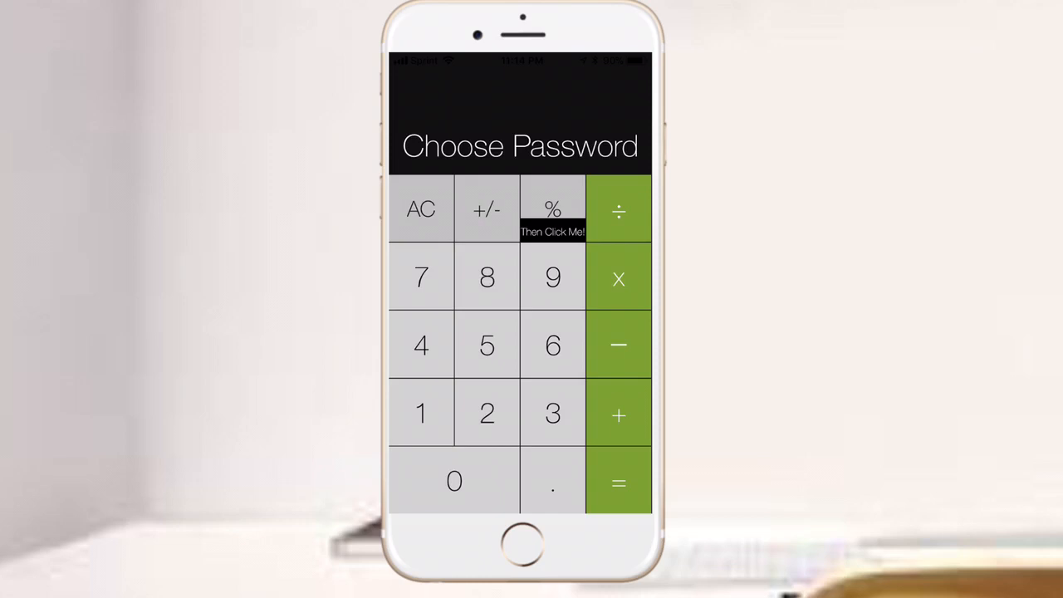
left_click(550, 413)
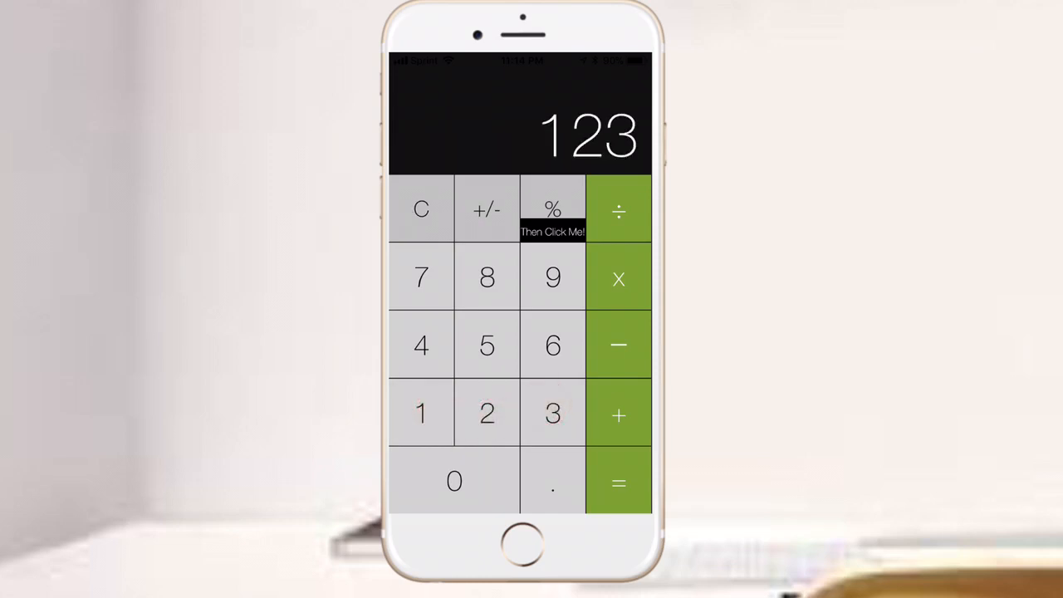
left_click(550, 414)
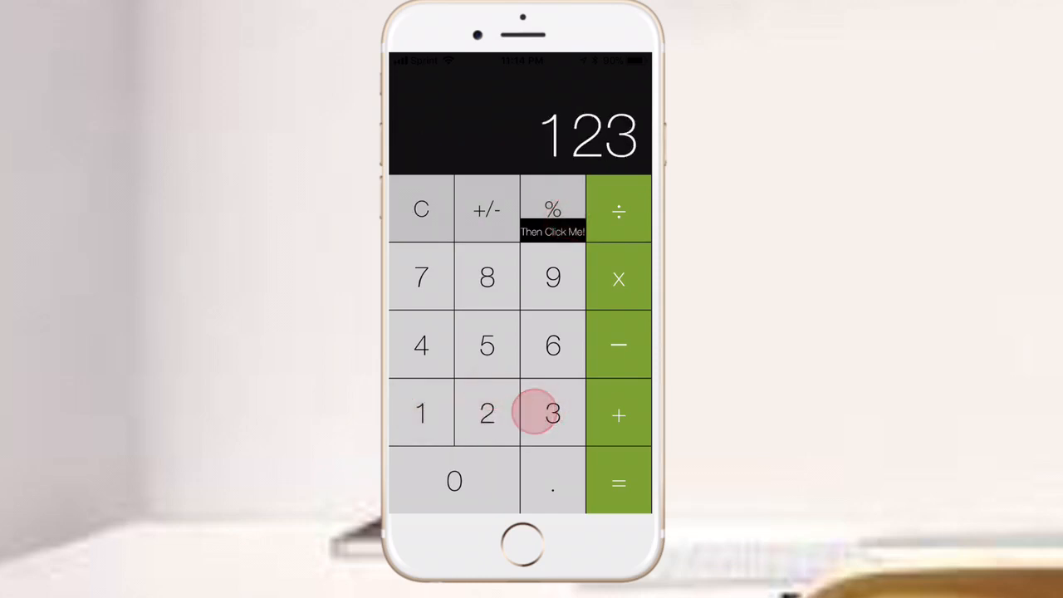
left_click(551, 208)
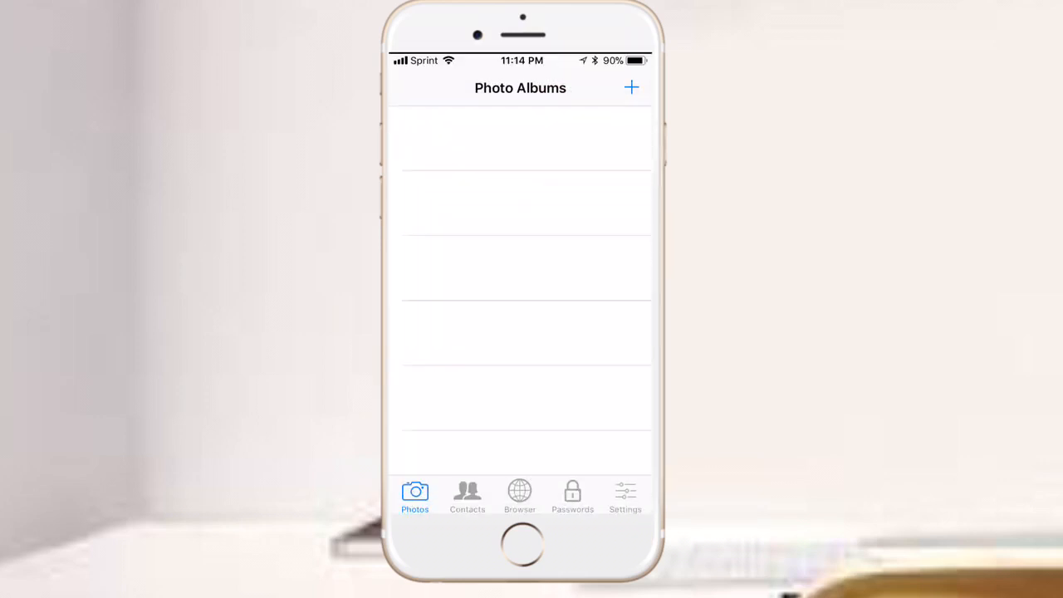
Browse the vault's Contacts and Browser sections, then return to the photo album list.
left_click(466, 494)
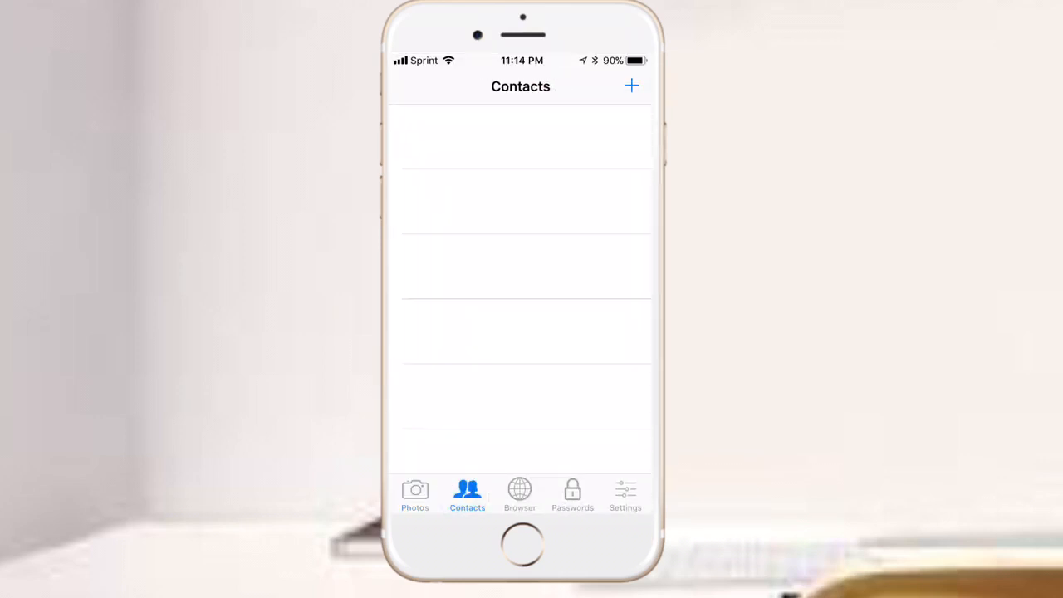
left_click(519, 492)
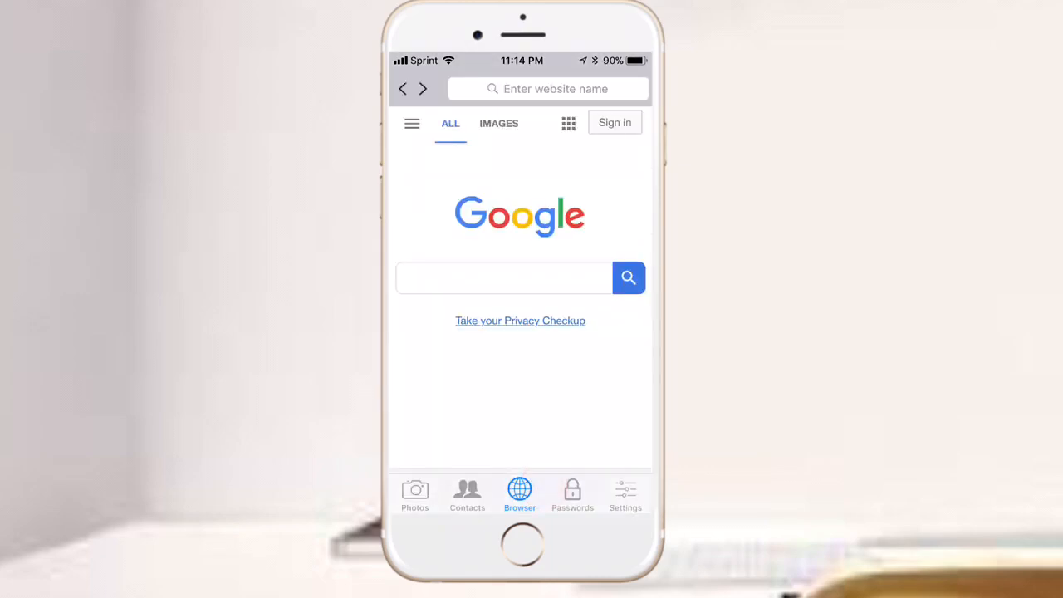
left_click(415, 490)
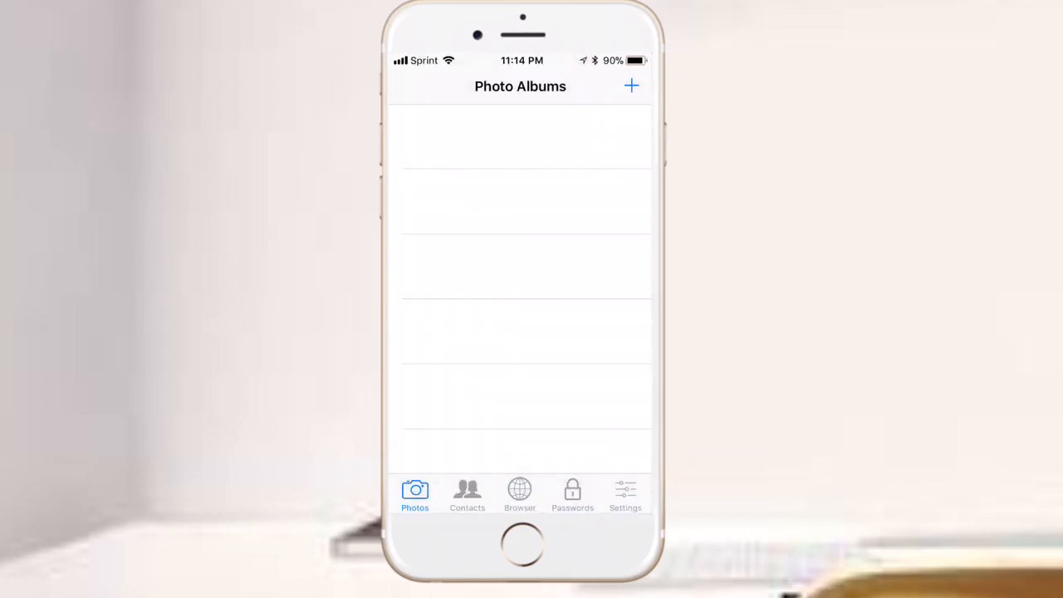
left_click(415, 490)
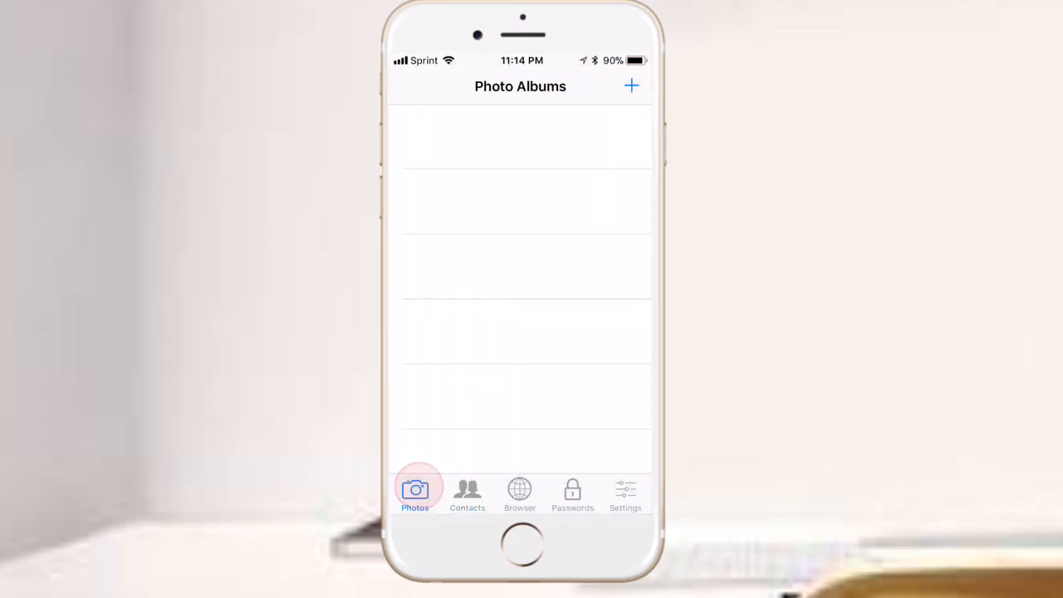
Create a photo album named 'secret', dismiss the add-photo options, and go to the home screen.
left_click(630, 86)
type("secre")
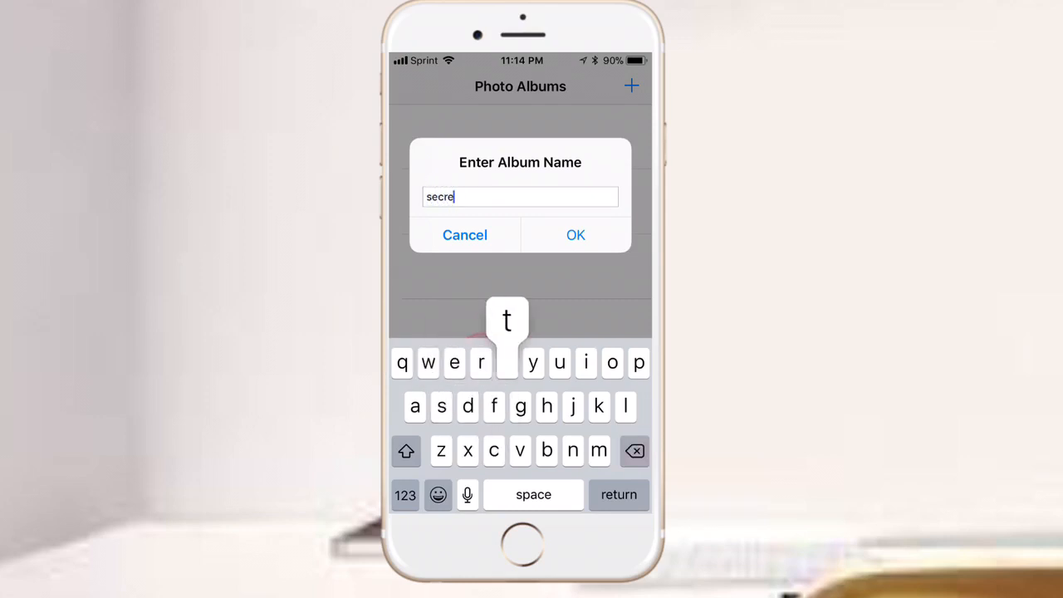
left_click(574, 234)
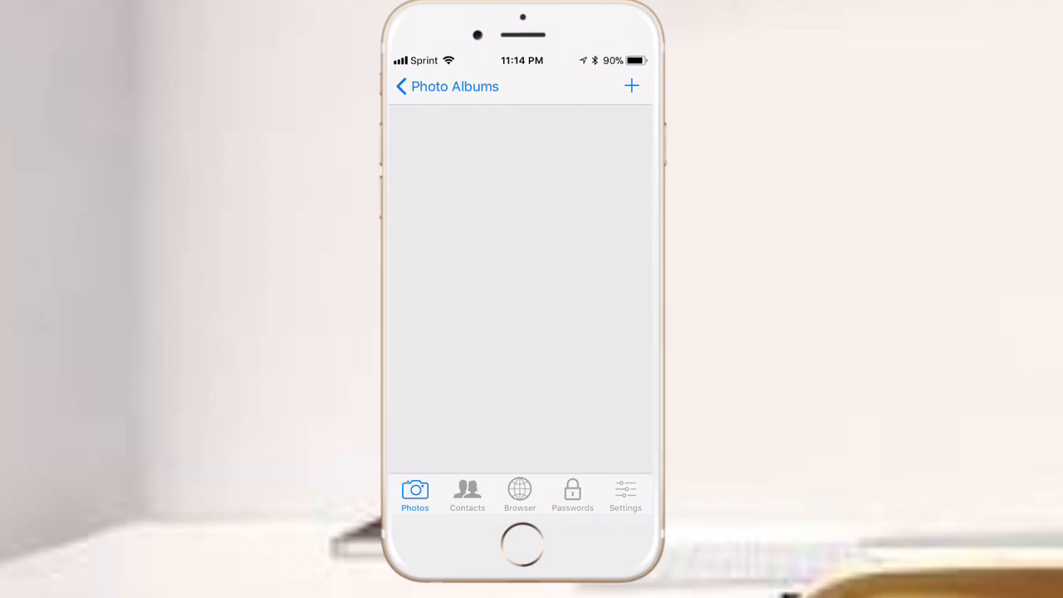
left_click(631, 86)
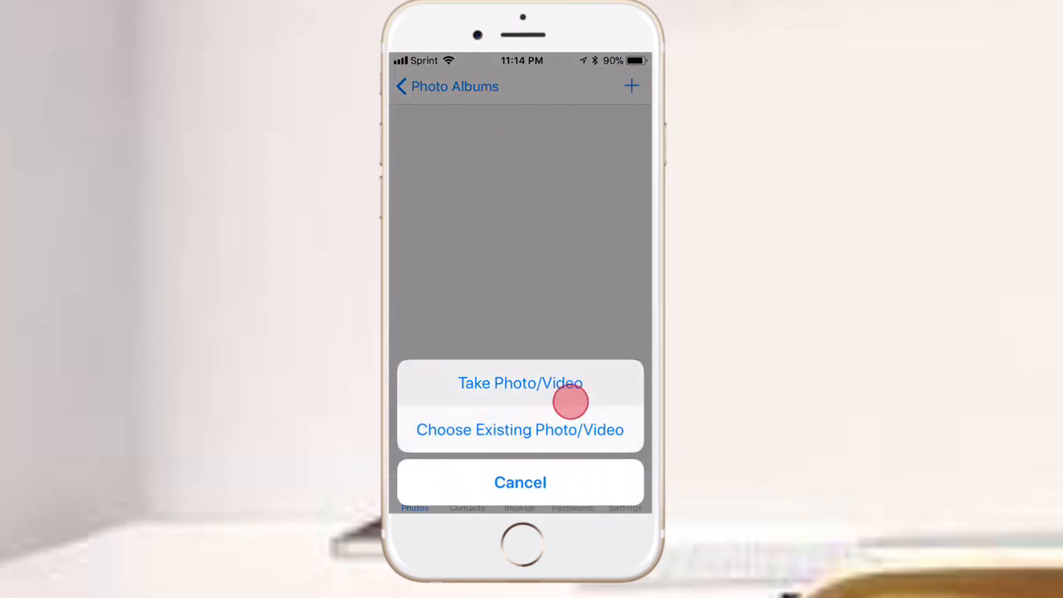
left_click(520, 482)
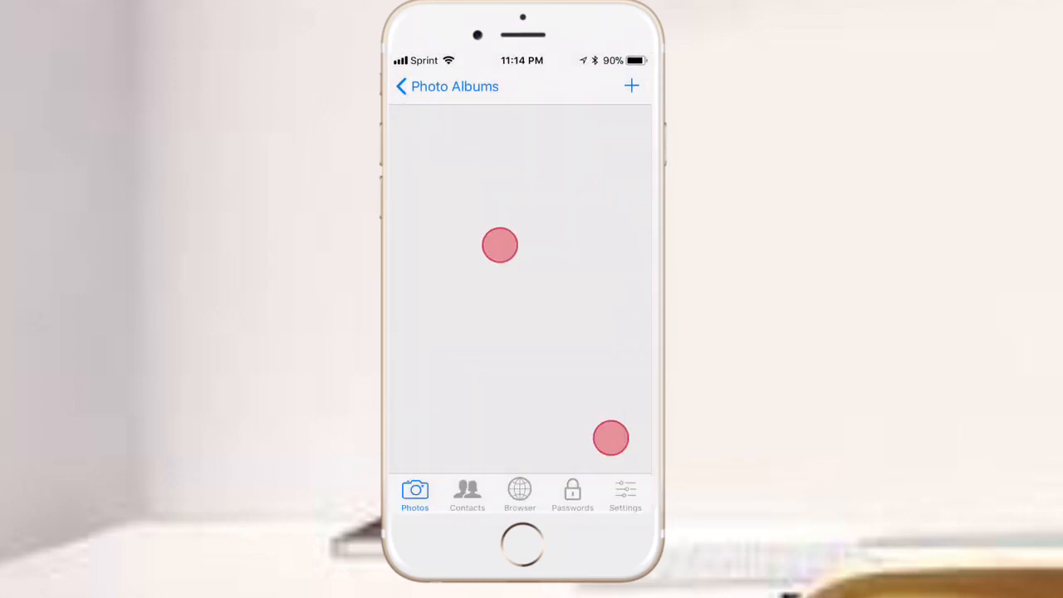
key("home")
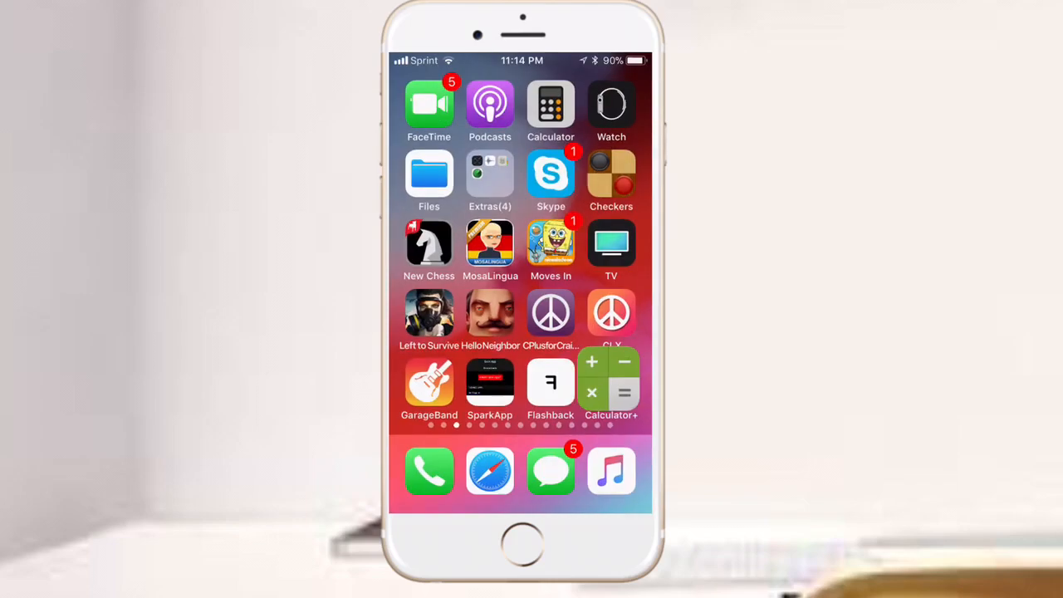
Relaunch Calculator+, unlock with 123 and %, and open the 'secret' album from Photo Albums.
left_click(550, 105)
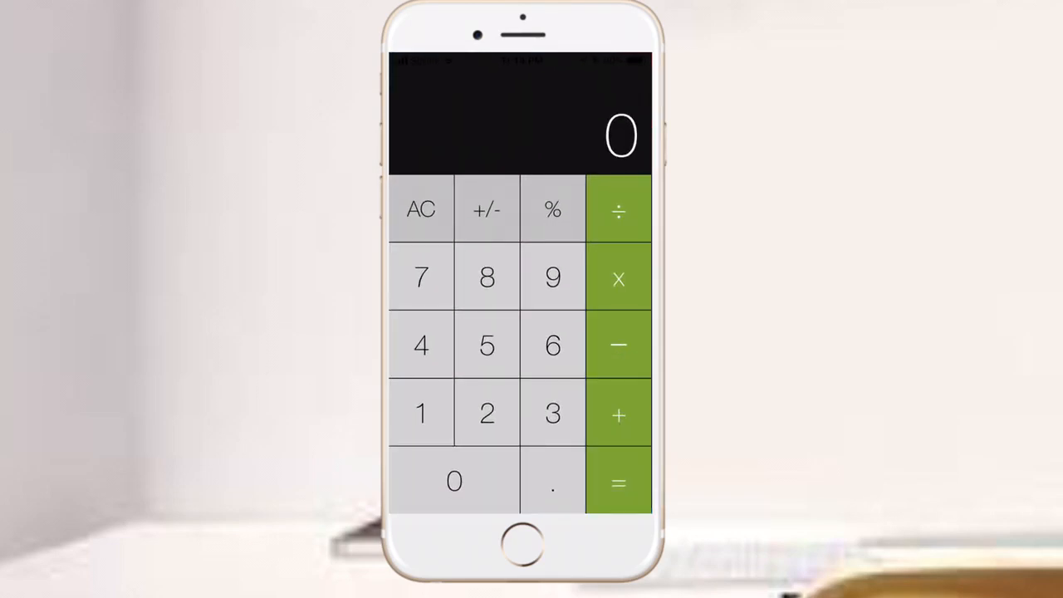
left_click(553, 210)
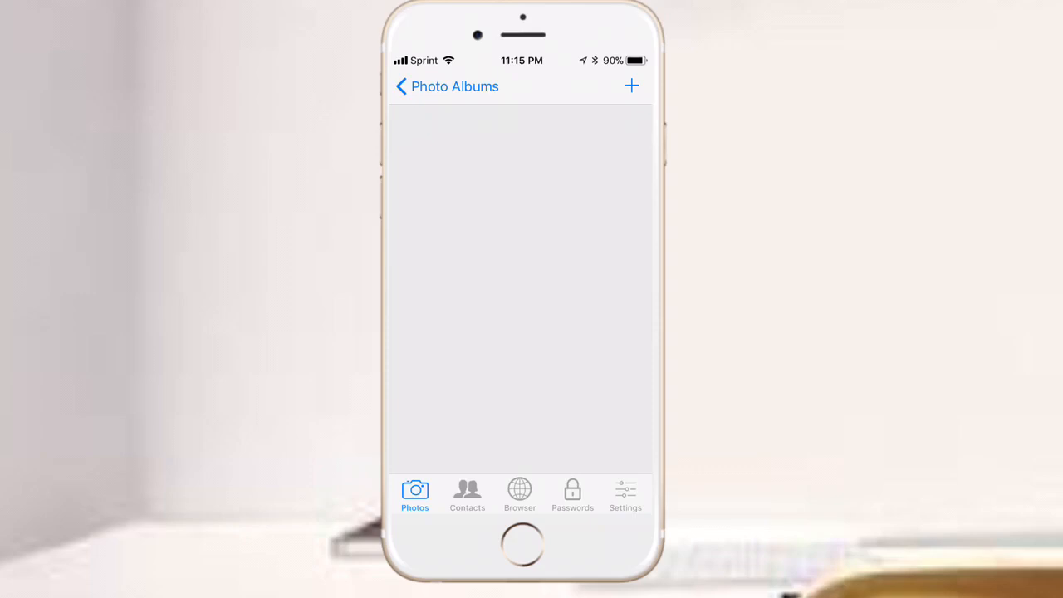
left_click(414, 491)
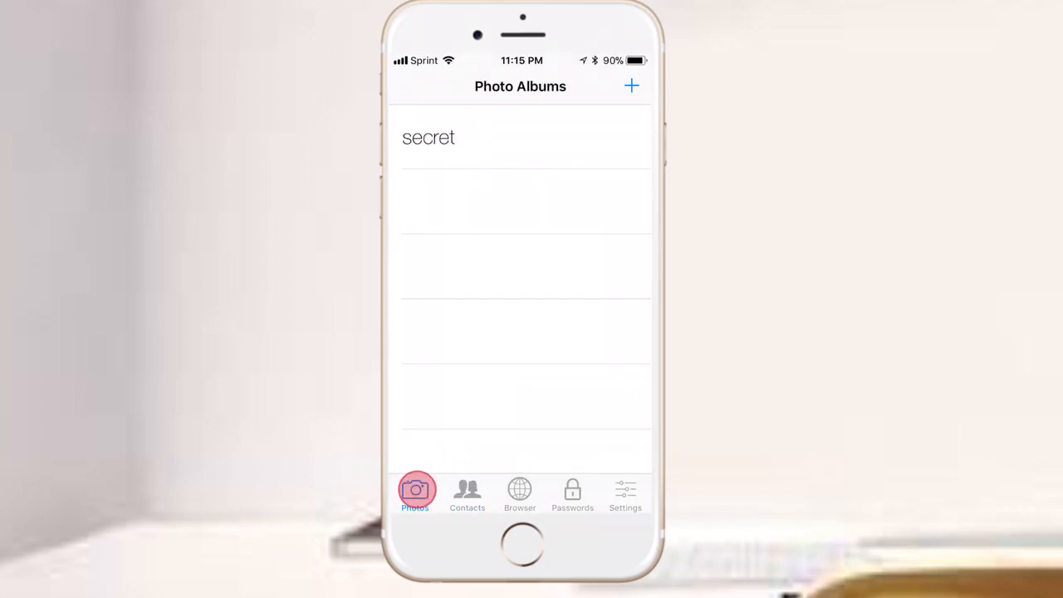
left_click(428, 137)
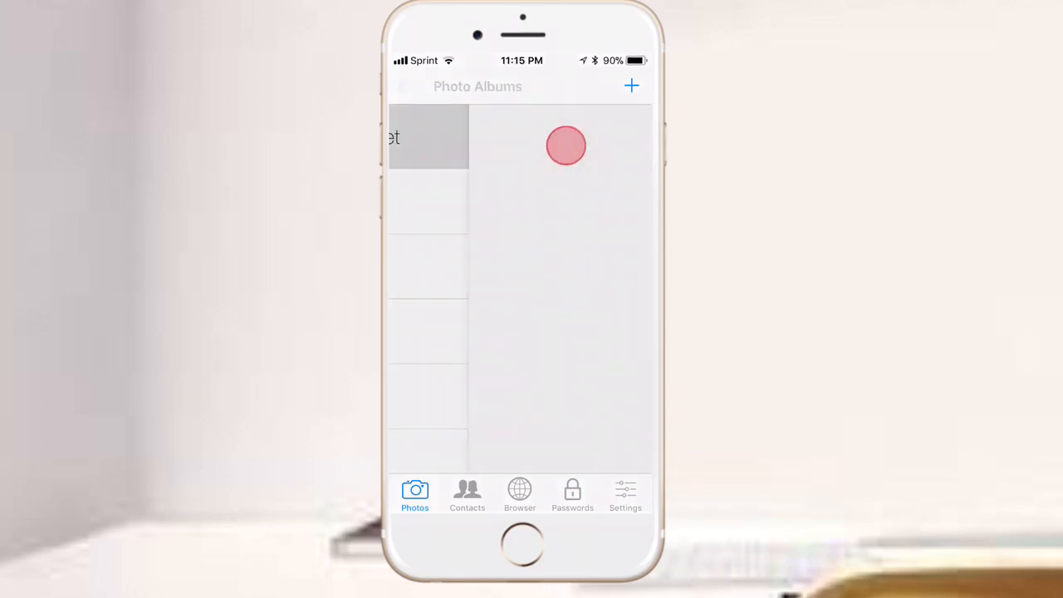
Exit the 'secret' album back to the calculator showing 0, then return home.
left_click(630, 85)
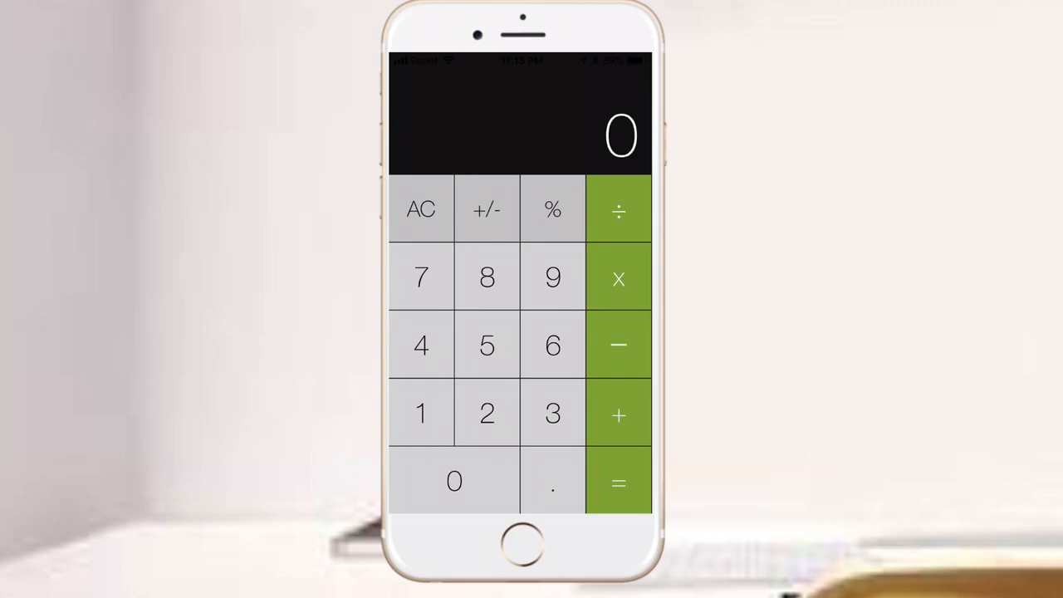
key("home")
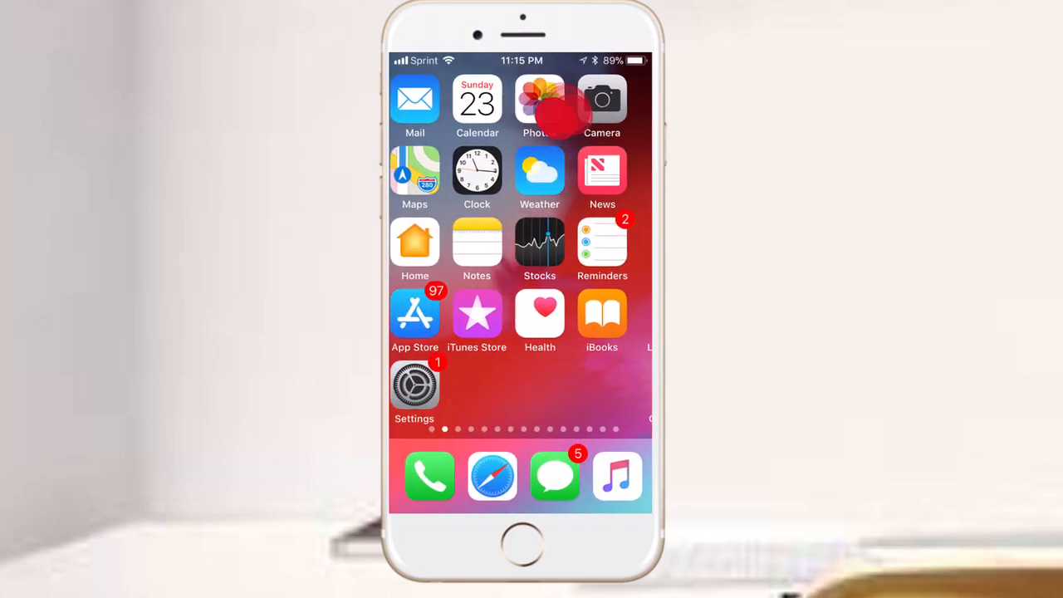